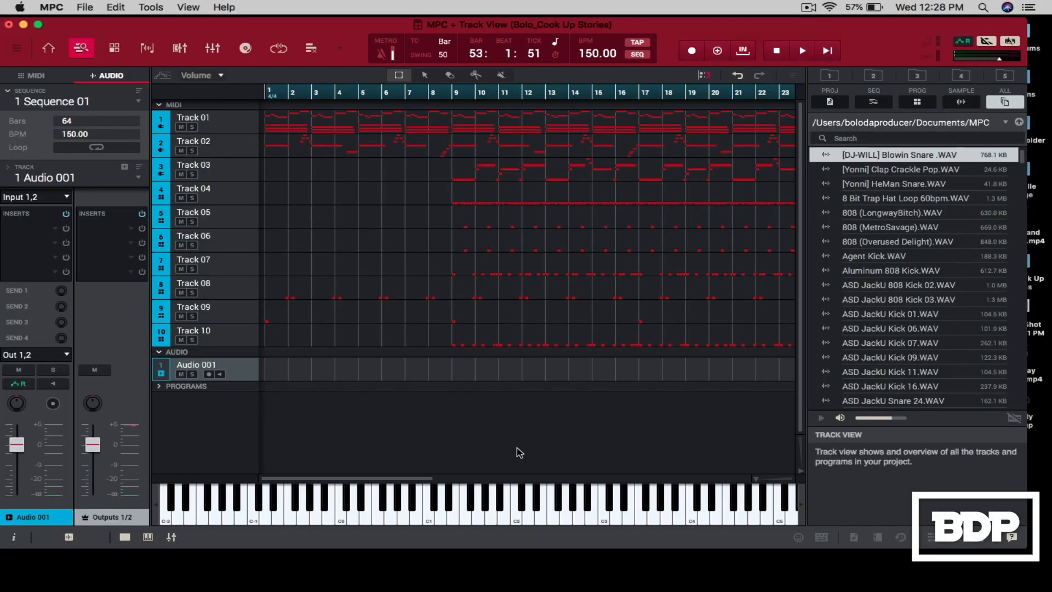
mouse_move(385, 184)
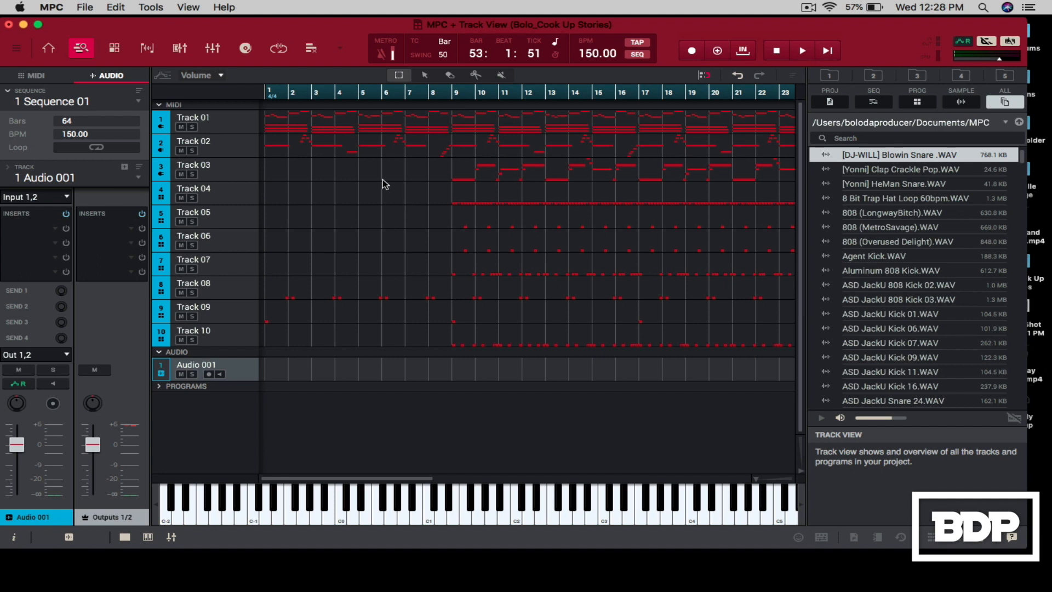
mouse_move(364, 272)
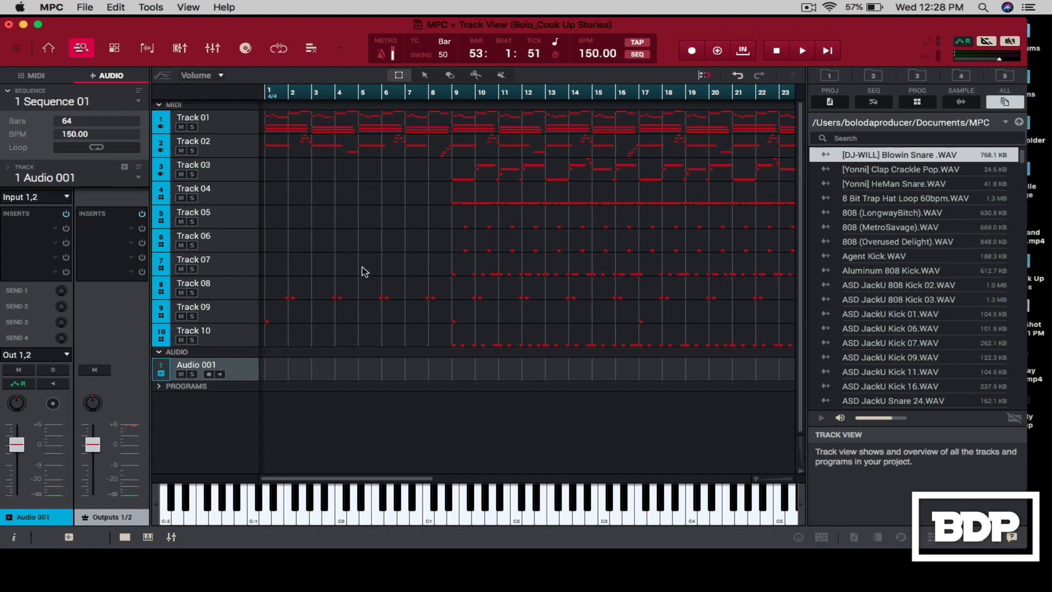
mouse_move(325, 377)
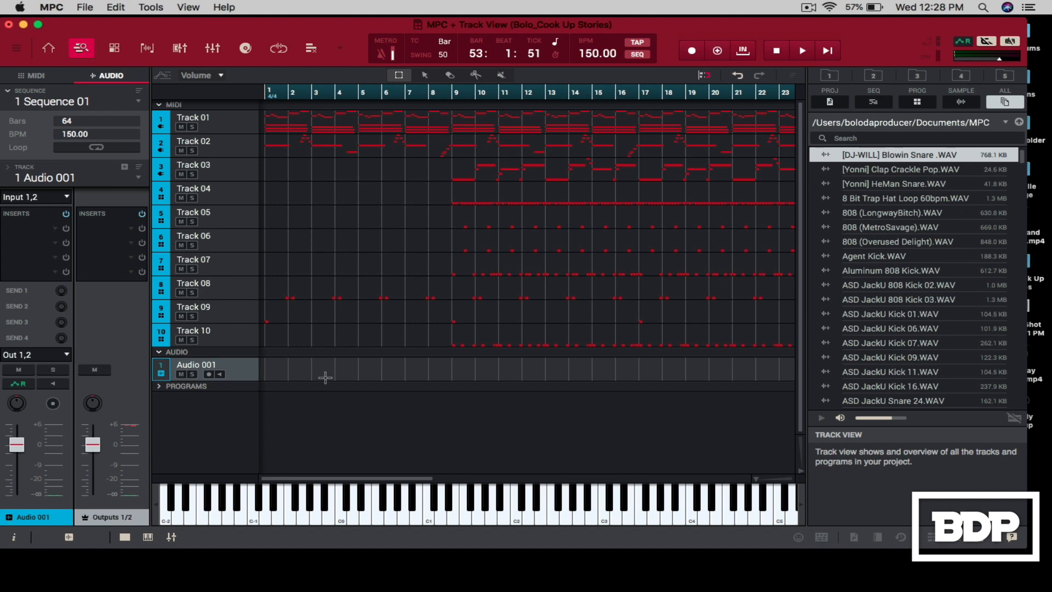
Play back the current arrangement to review it before reloading
scroll("right", 3)
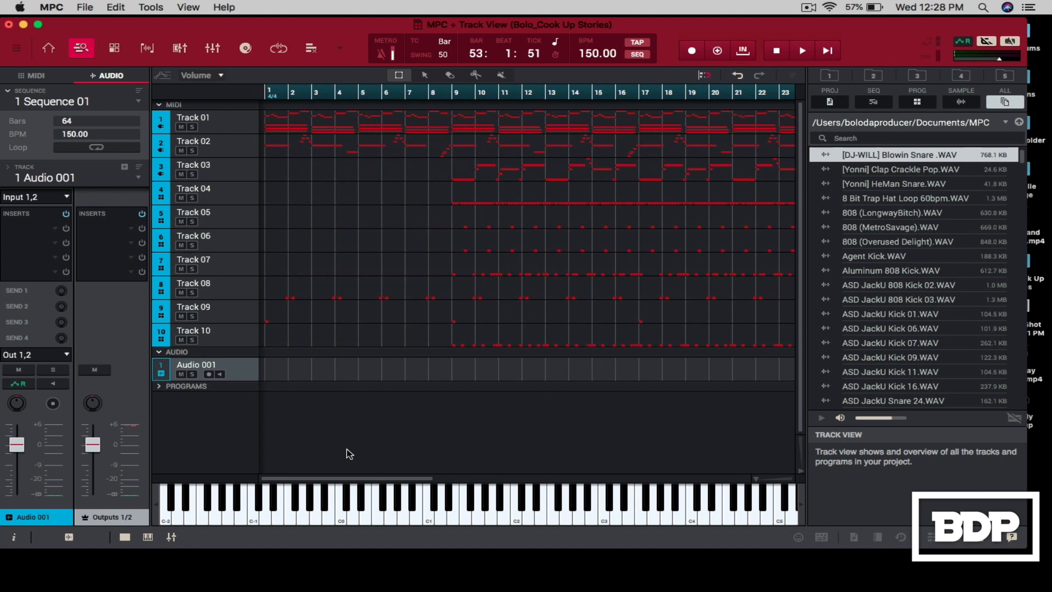
mouse_move(367, 205)
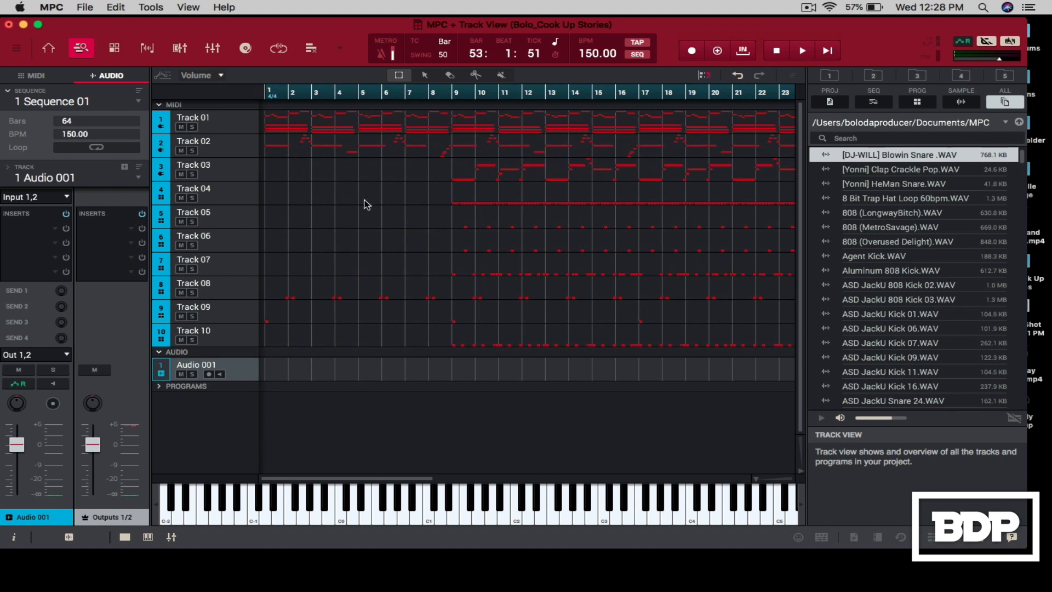
mouse_move(358, 261)
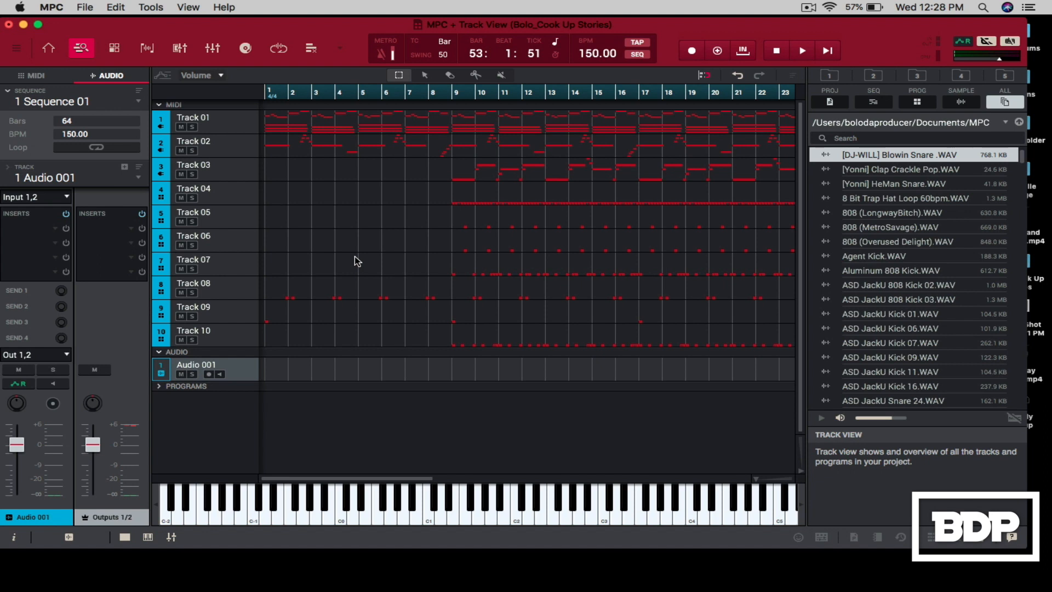
left_click(802, 50)
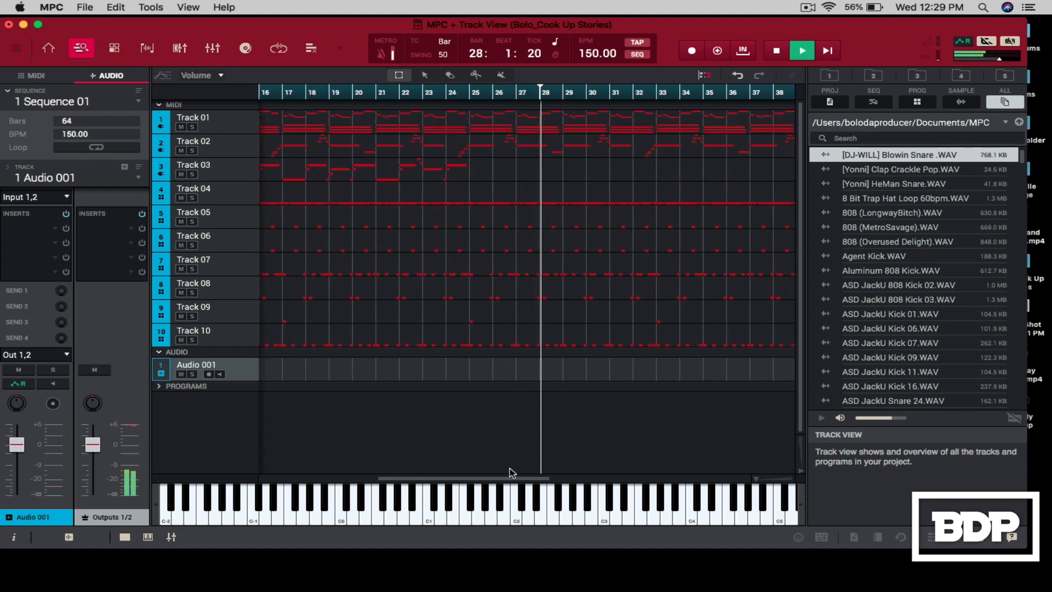
left_click(801, 51)
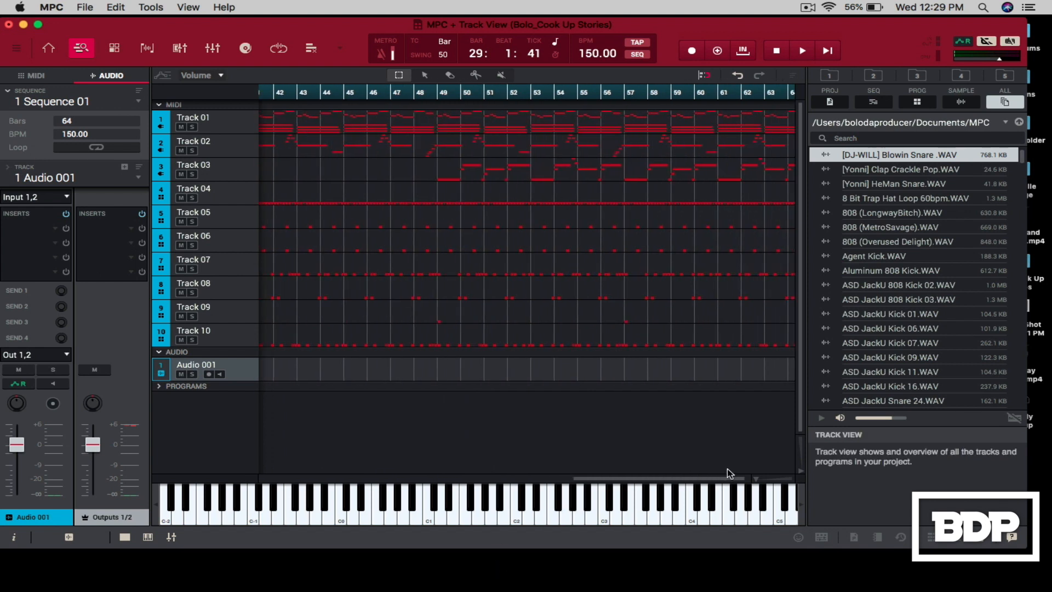
scroll("left", 3)
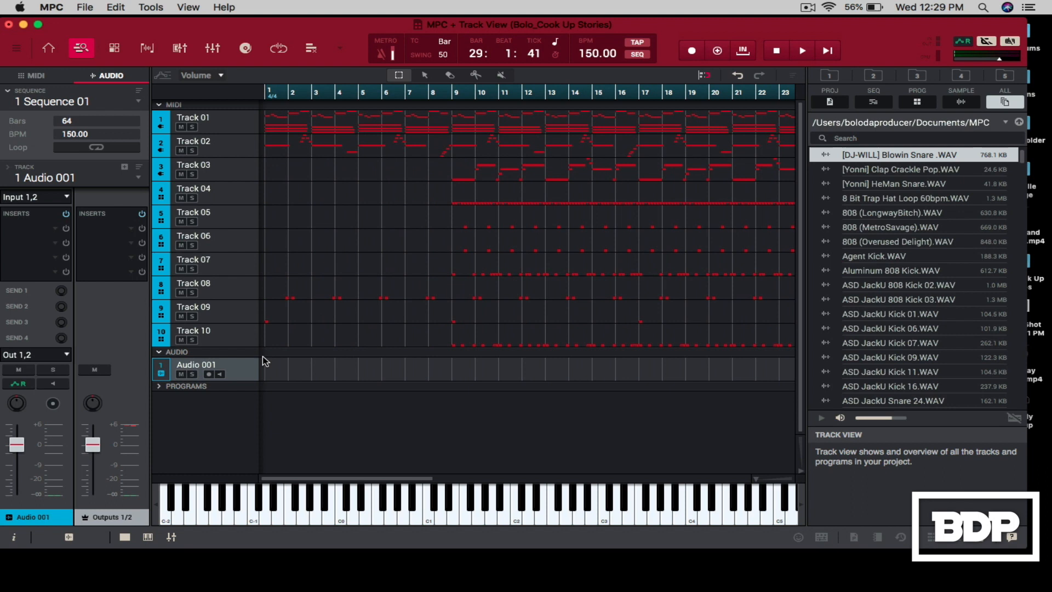
Reload Bolo_Cook Up Stories.xpj from Load Recent, confirming the replace-memory caution
left_click(85, 7)
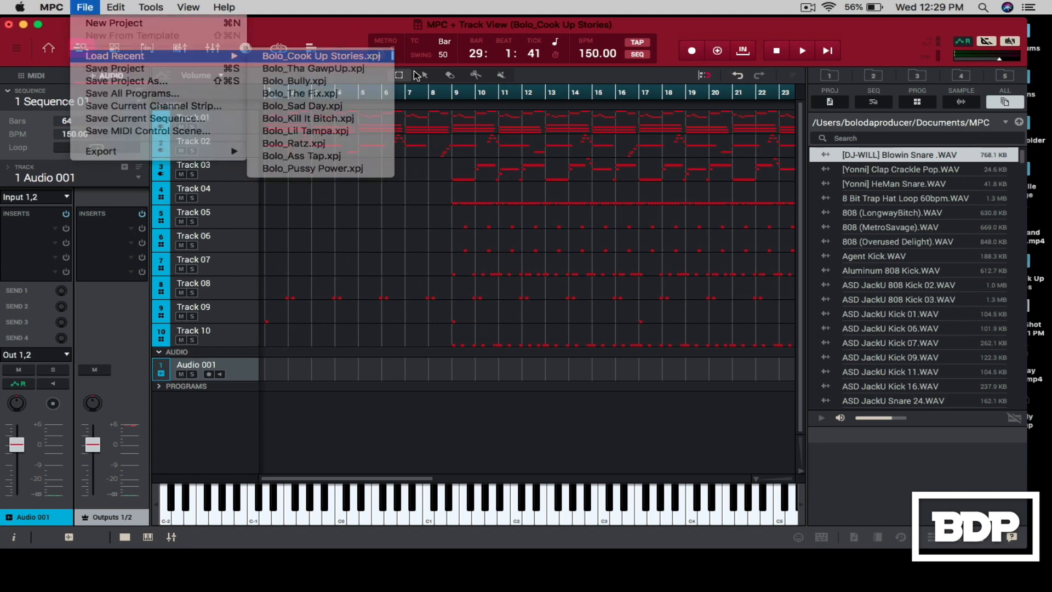
left_click(321, 56)
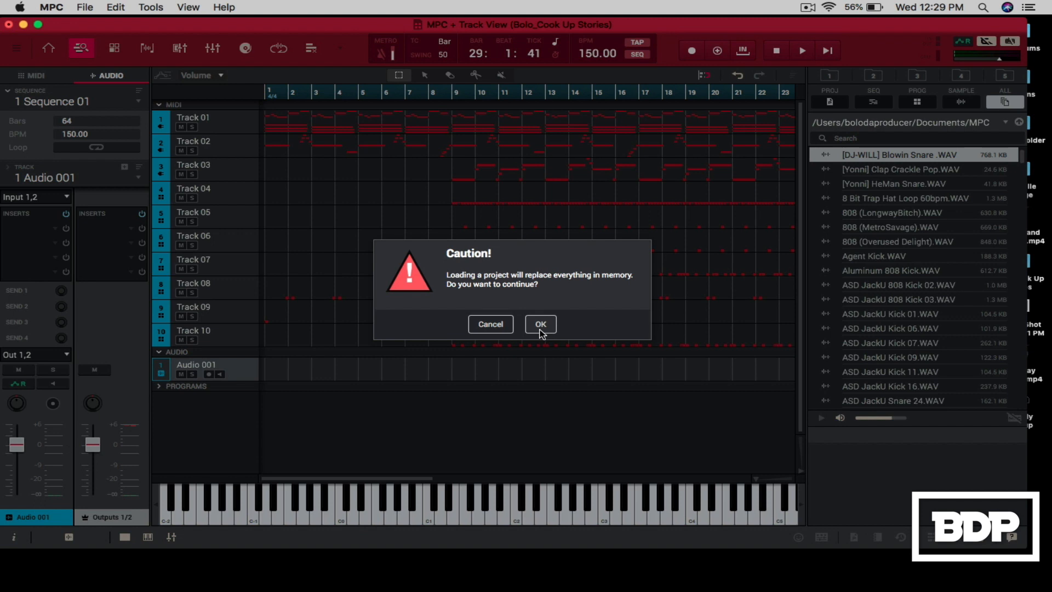
left_click(541, 324)
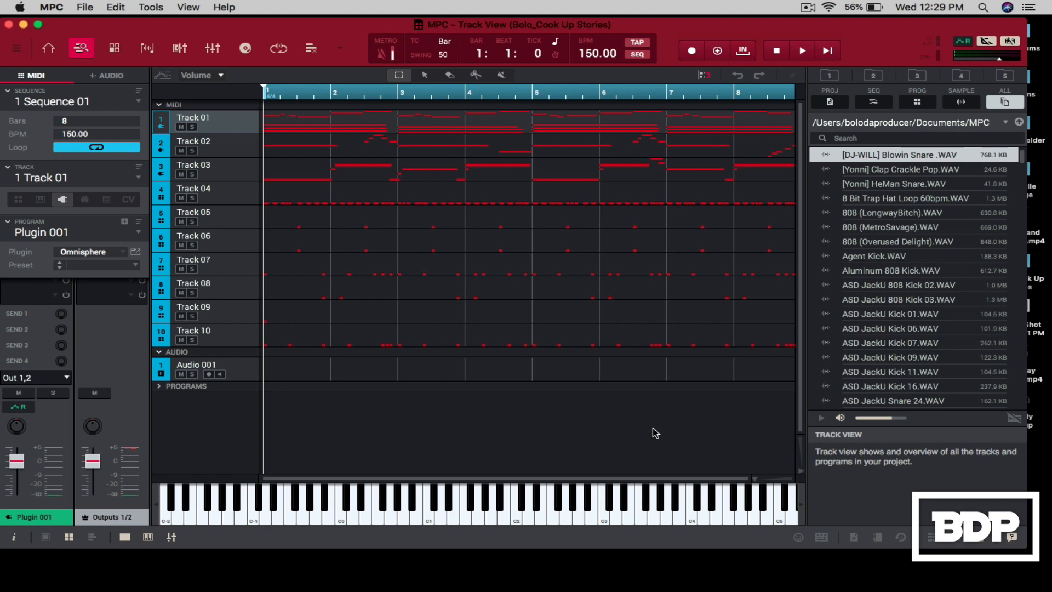
mouse_move(658, 139)
type("64")
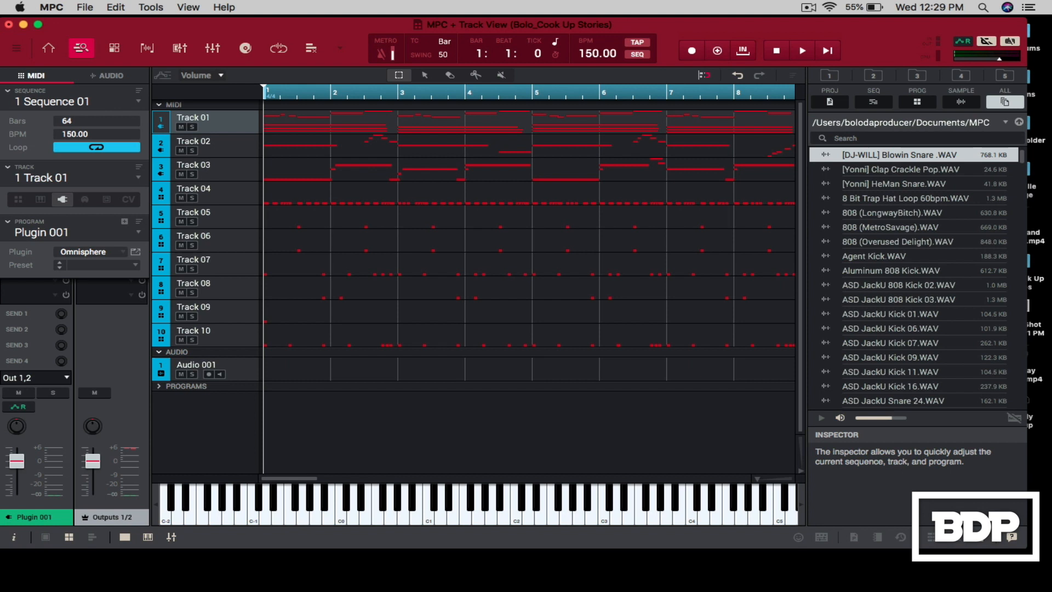
Zoom the timeline out and select the 8-bar loop across all tracks
left_click_drag(295, 477, 439, 478)
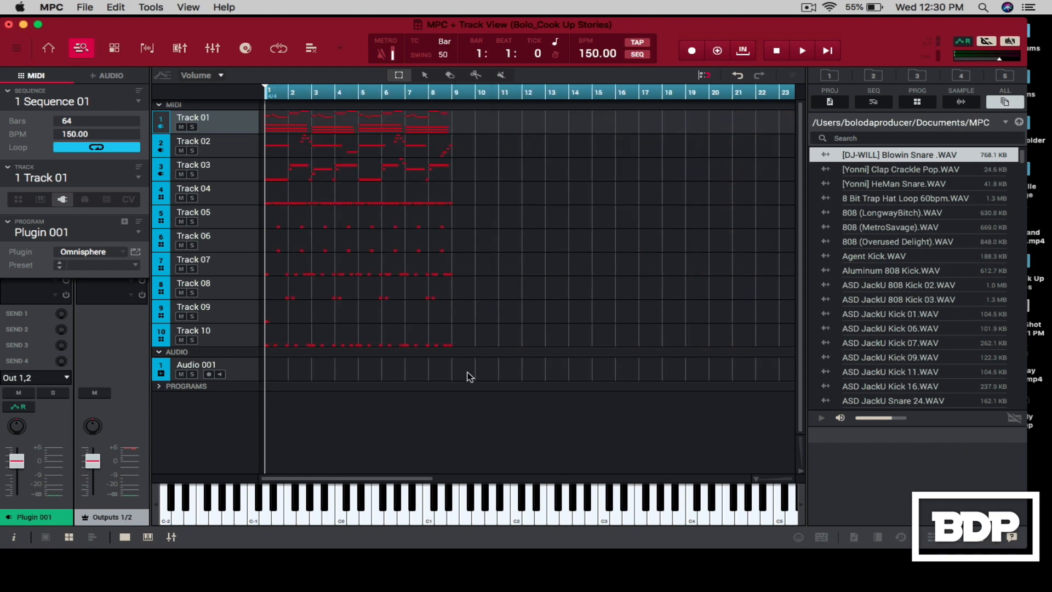
left_click(193, 329)
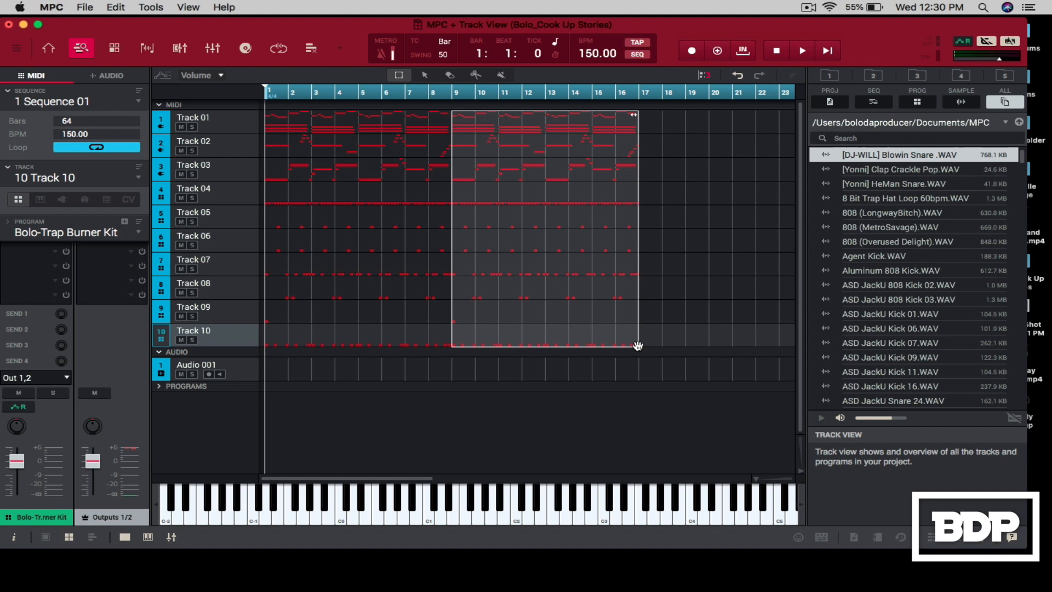
mouse_move(643, 348)
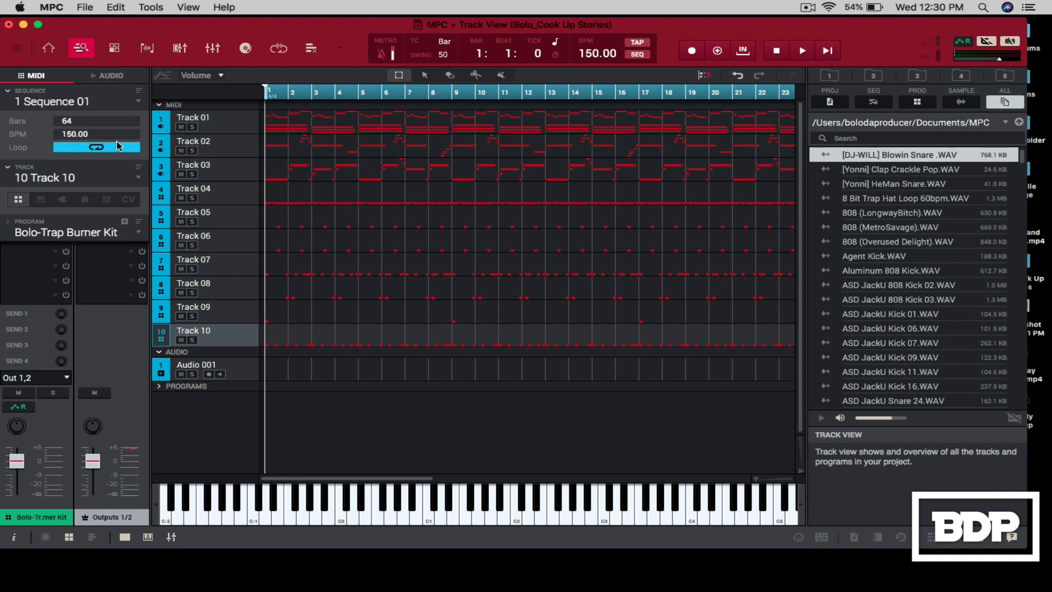
Turn off looping and remove bars 1–8 of Tracks 03–08 plus a stretch of Track 03
left_click(96, 146)
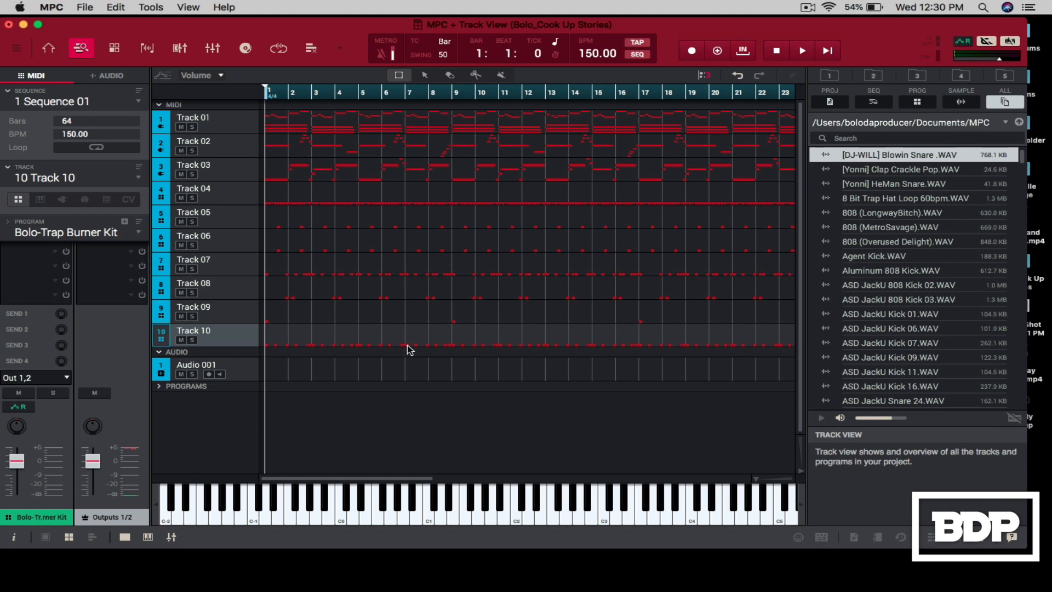
mouse_move(406, 355)
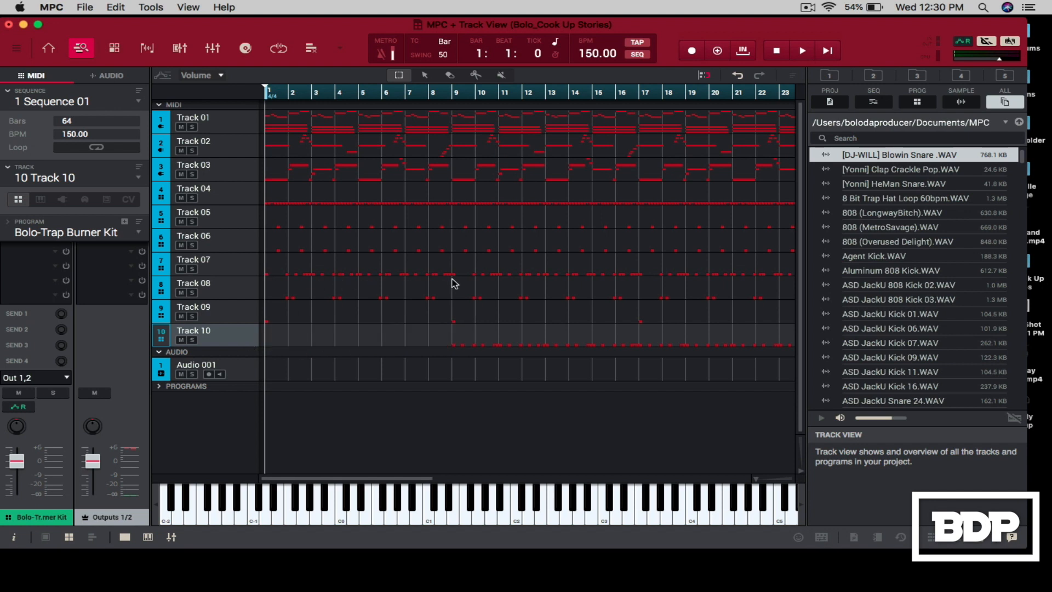
left_click(440, 252)
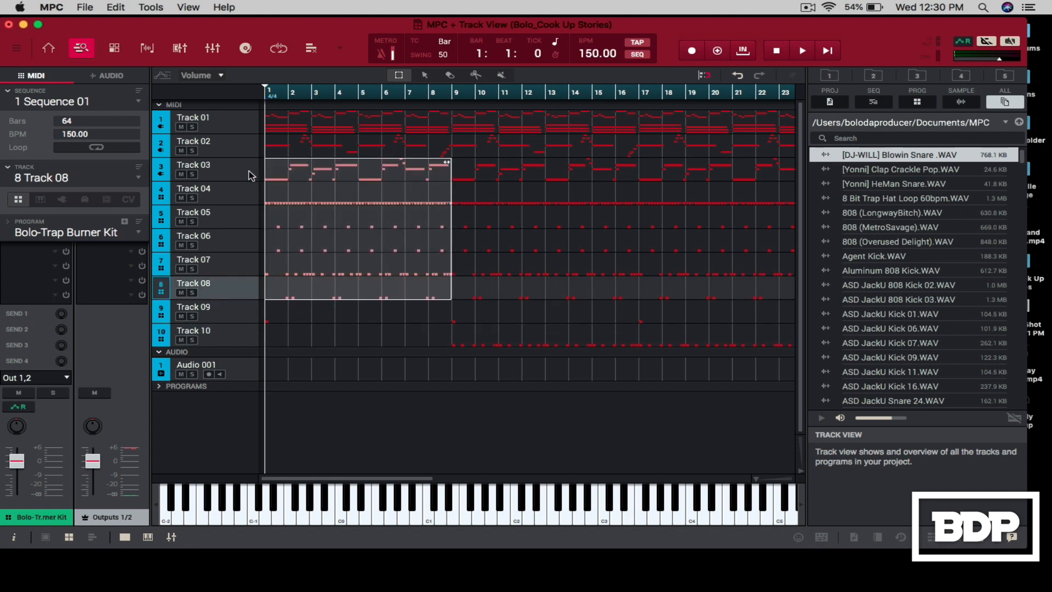
scroll("right", 3)
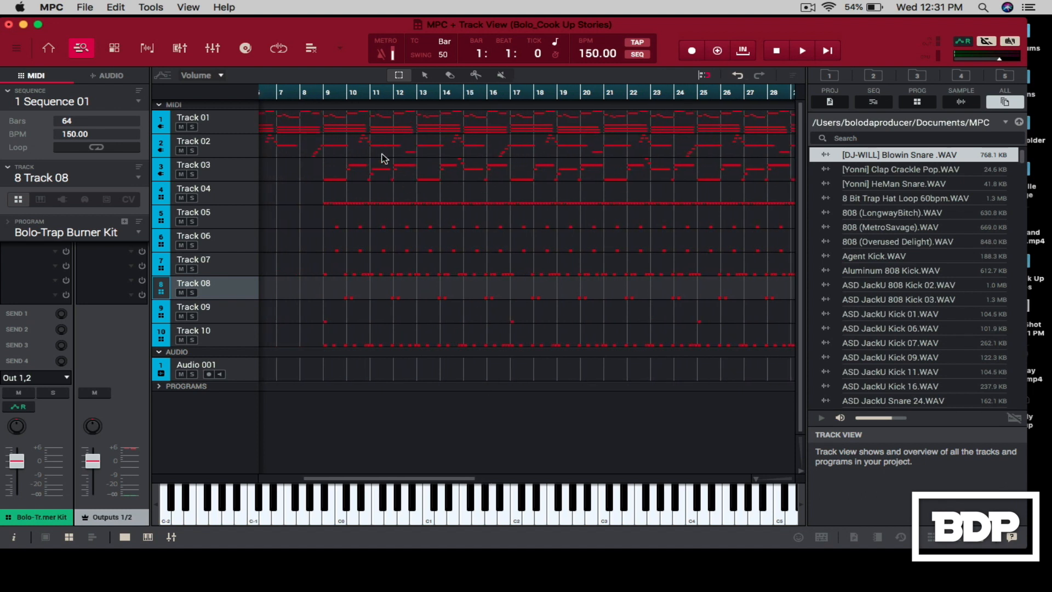
mouse_move(622, 99)
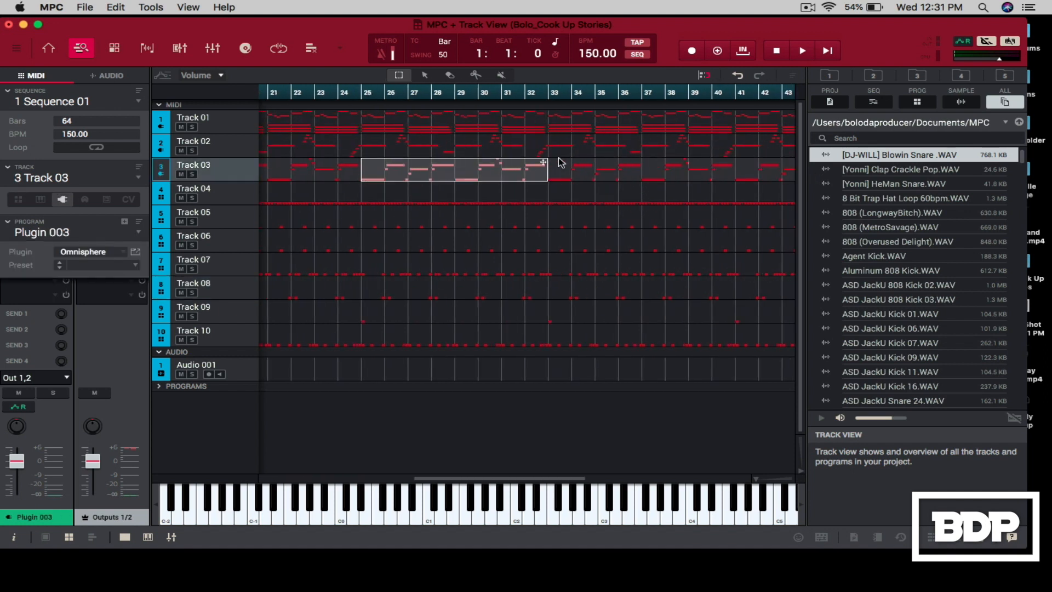
left_click_drag(543, 163, 473, 163)
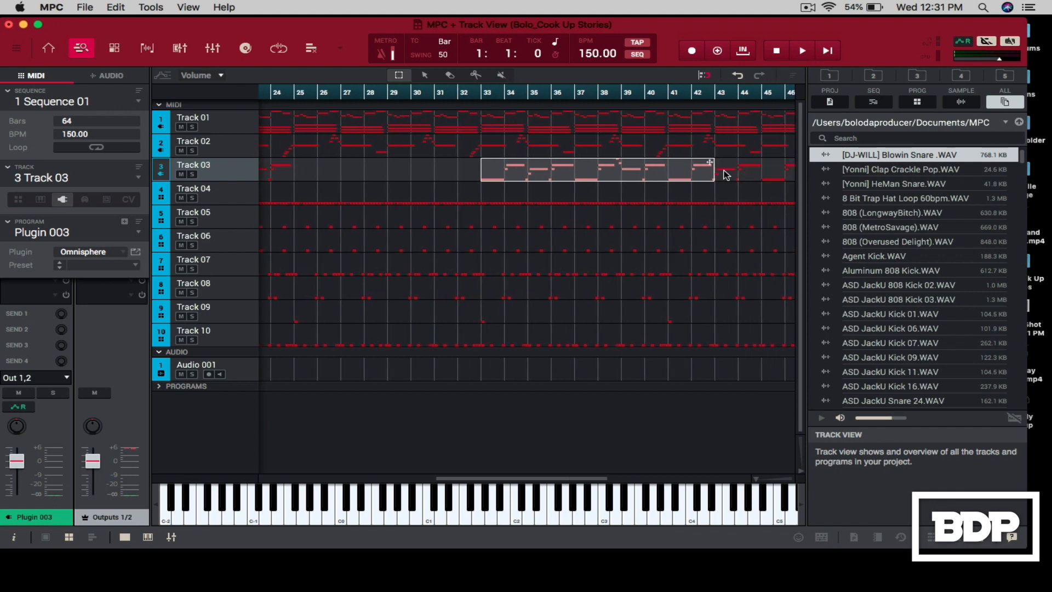
Play back from the start to check the intro, then mark another Track 03 stretch
left_click(801, 50)
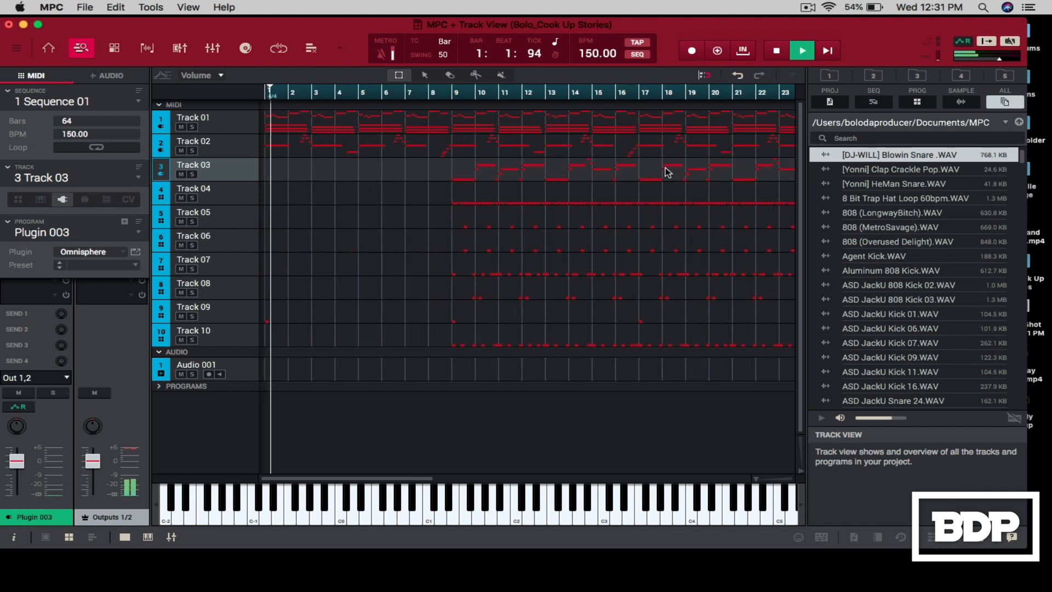
left_click(800, 50)
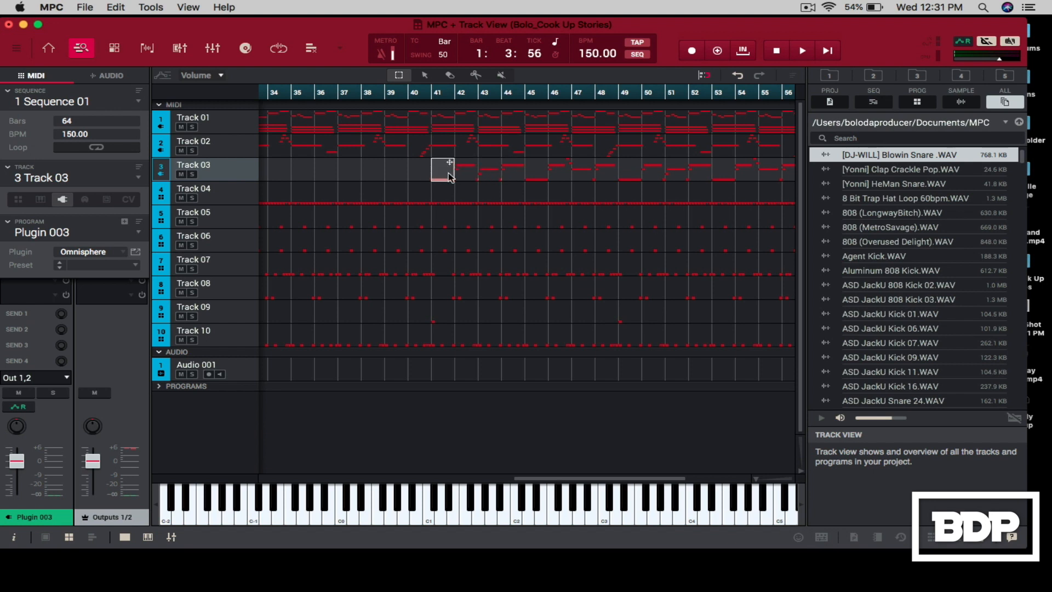
left_click_drag(446, 171, 566, 170)
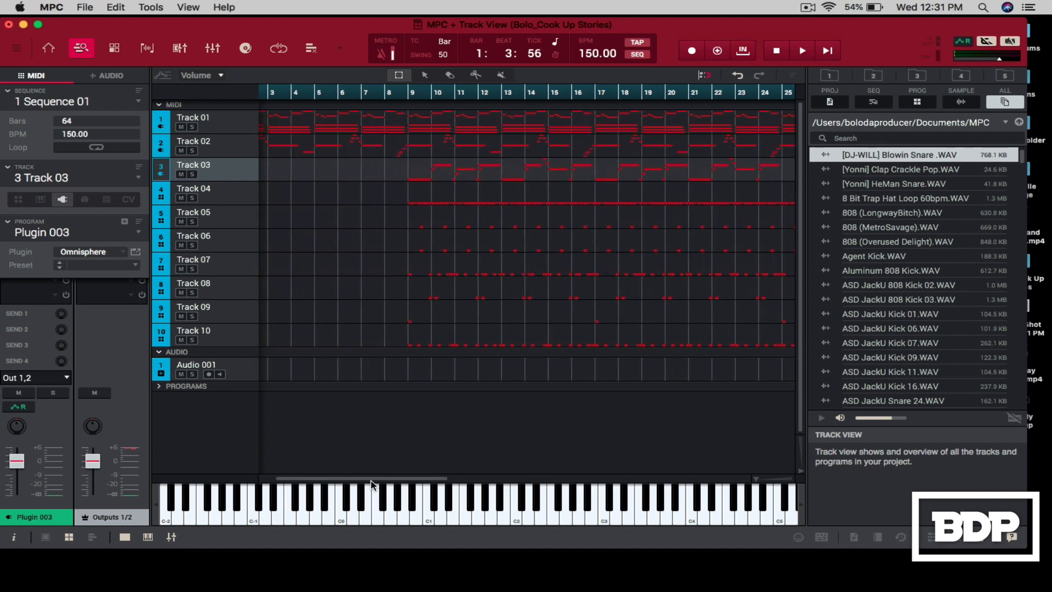
left_click_drag(359, 479, 493, 479)
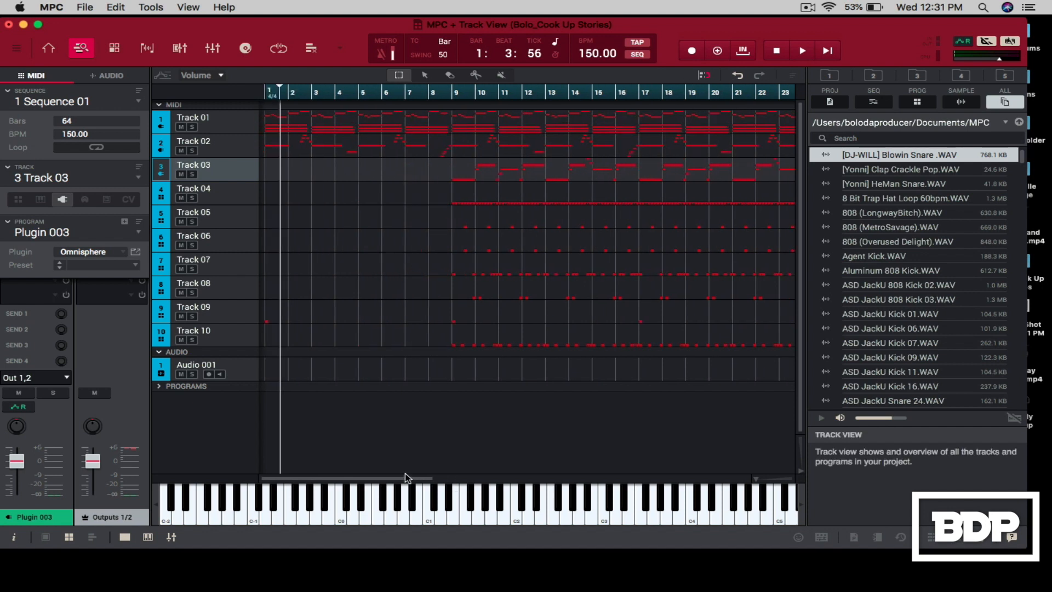
mouse_move(421, 397)
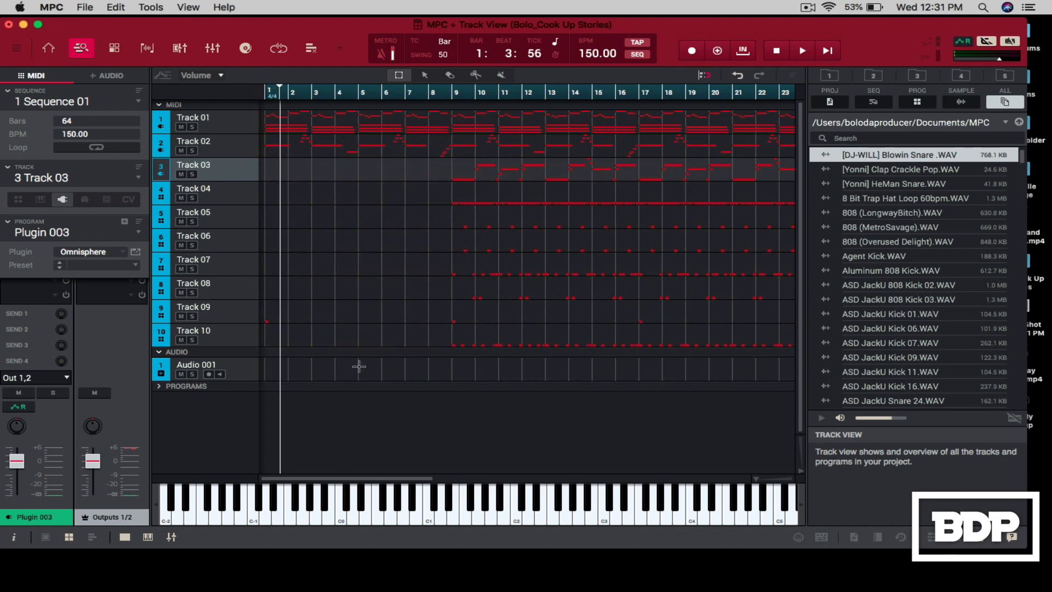
left_click_drag(349, 477, 510, 477)
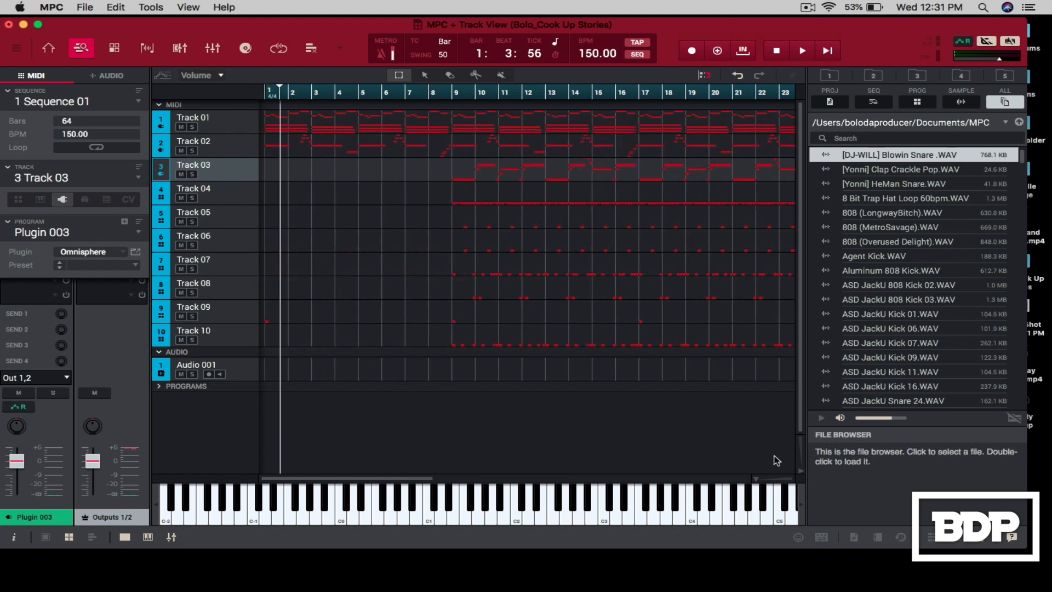
mouse_move(433, 473)
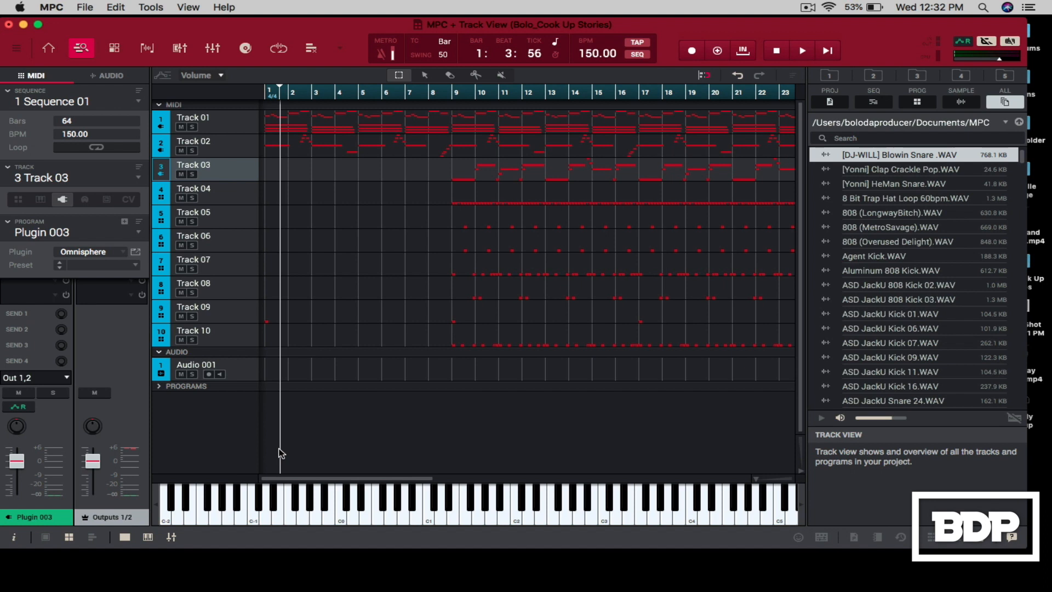
mouse_move(375, 475)
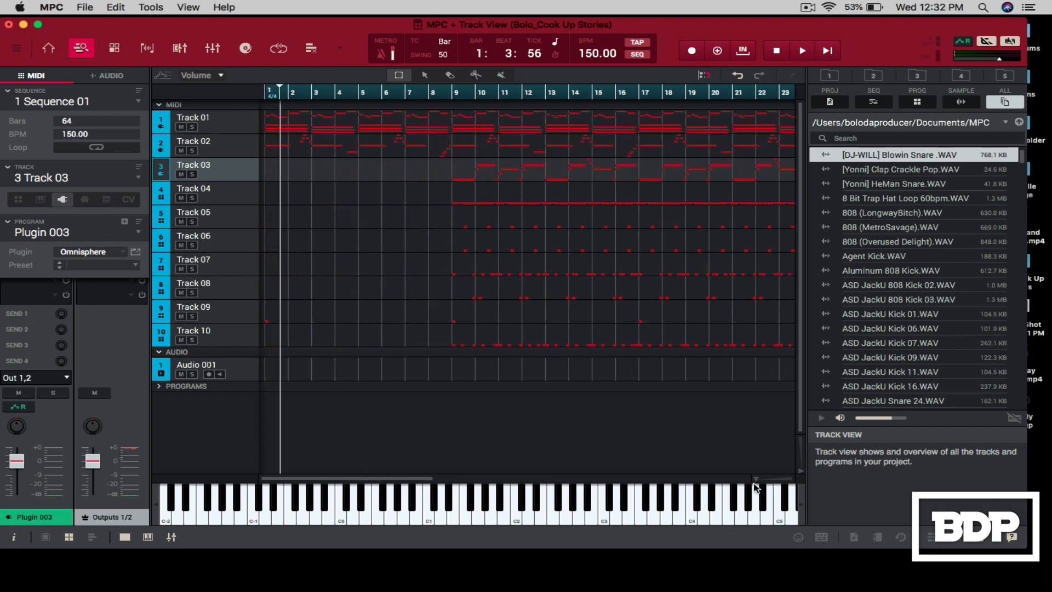
mouse_move(429, 481)
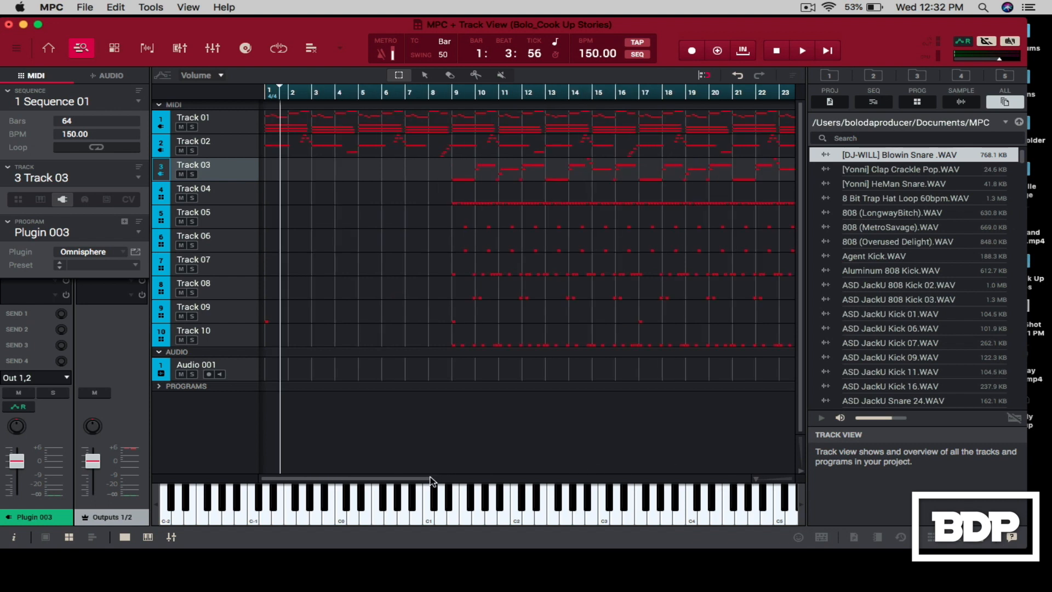
mouse_move(347, 470)
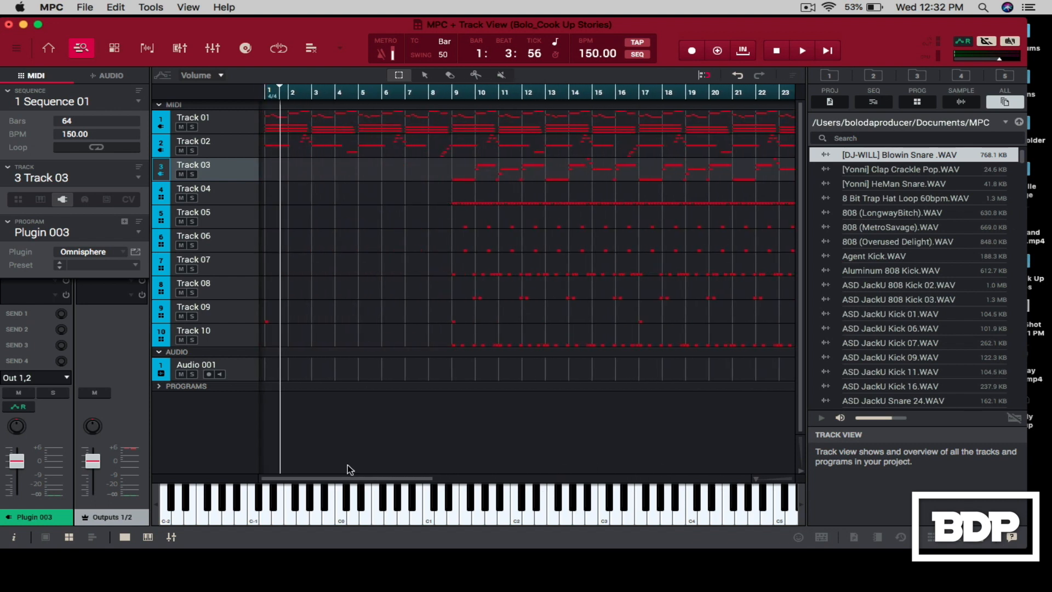
mouse_move(264, 457)
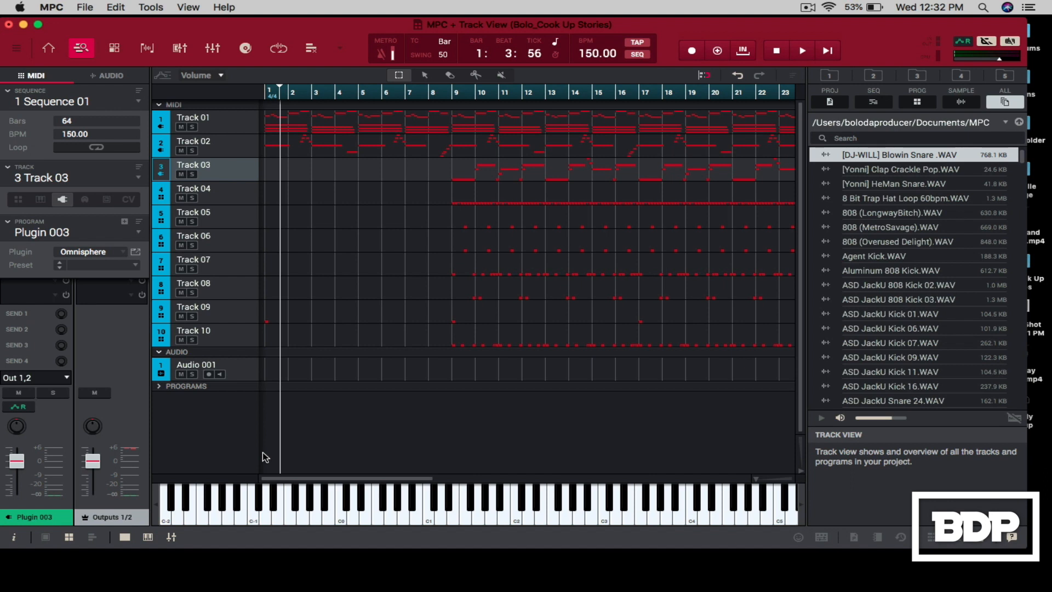
mouse_move(402, 483)
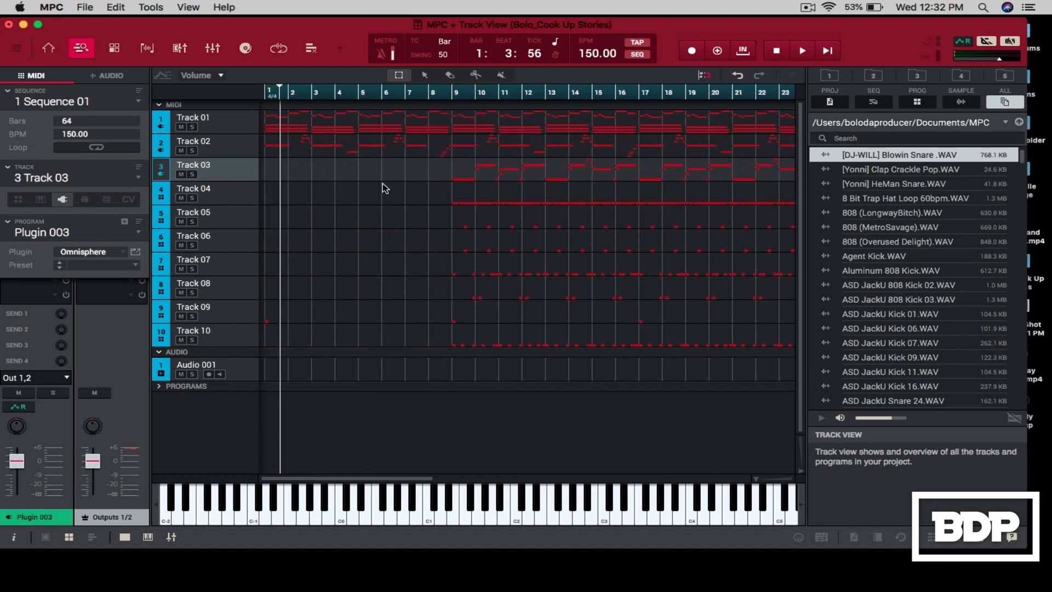
mouse_move(357, 327)
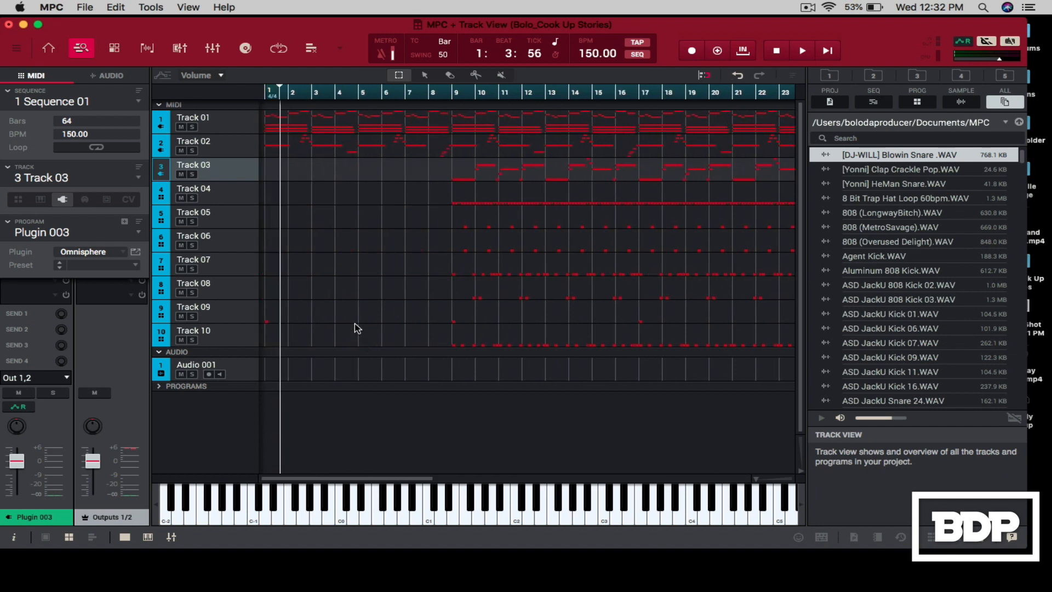